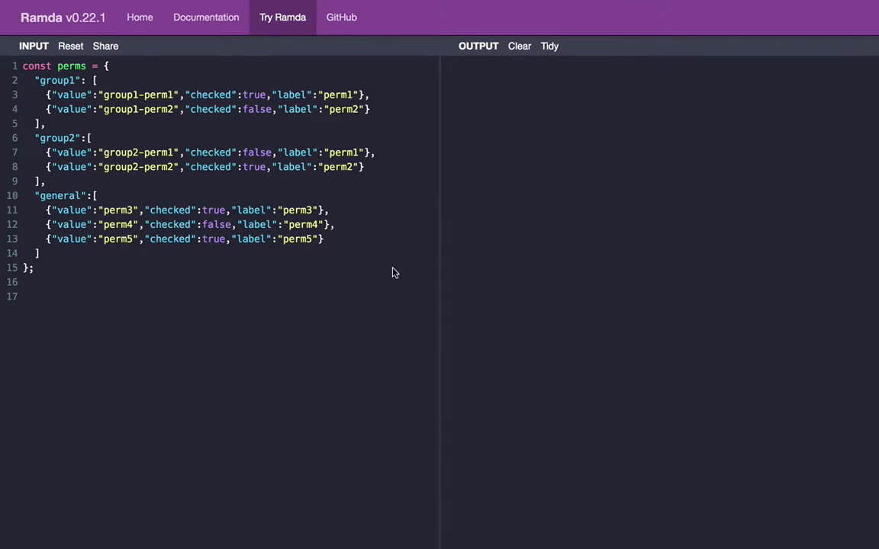
pyautogui.moveTo(397, 107)
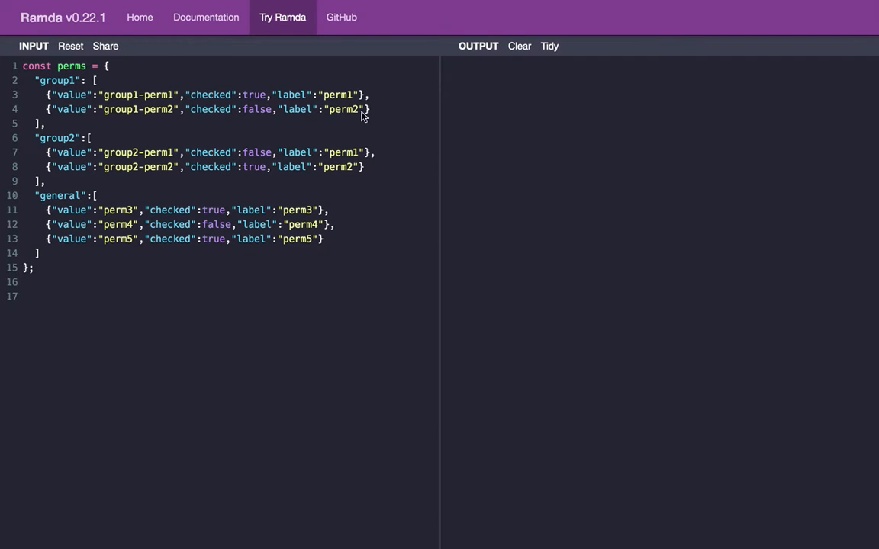
pyautogui.moveTo(107, 93)
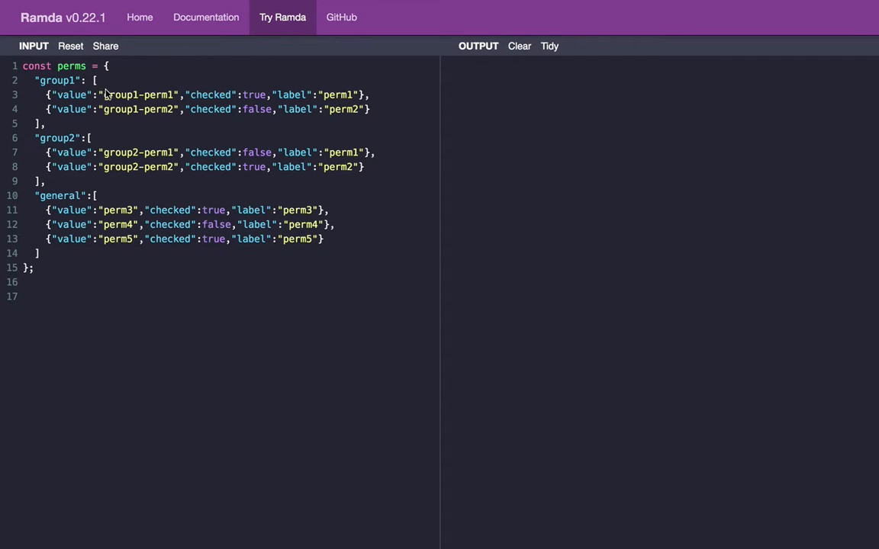
pyautogui.moveTo(183, 166)
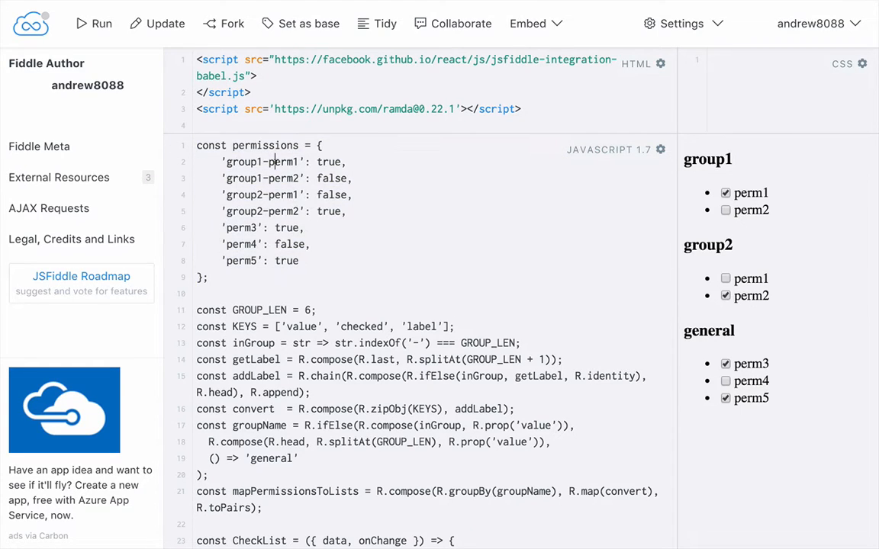
# Step: Review the perms object, then declare const fn = R.compose(); below it
pyautogui.moveTo(198, 145); pyautogui.dragTo(311, 244)
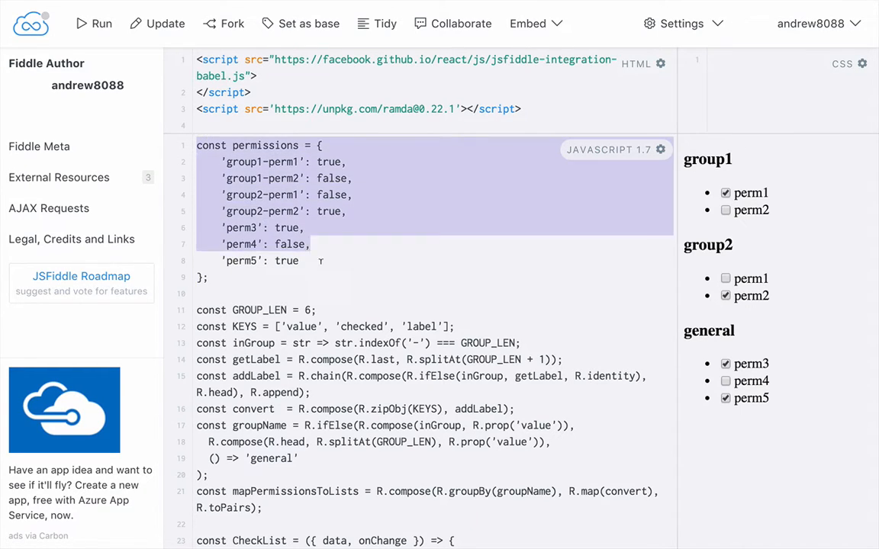
pyautogui.click(208, 277)
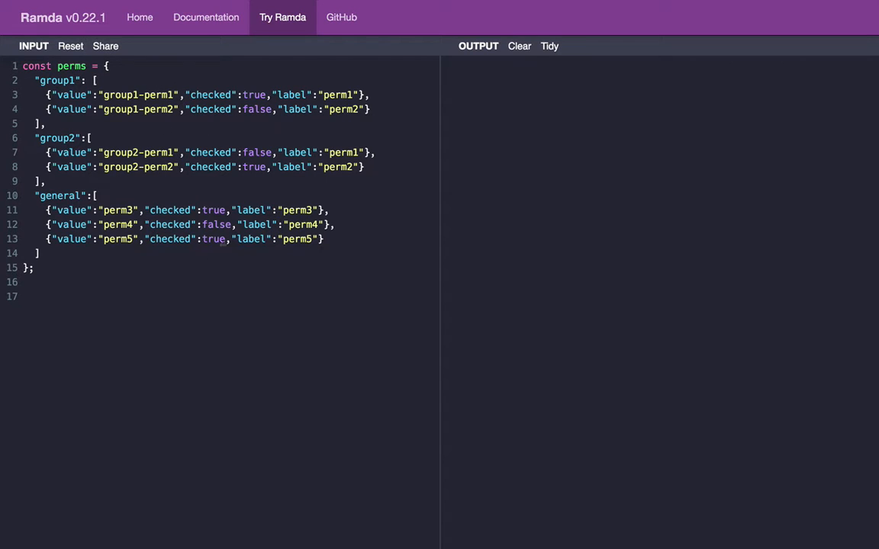
pyautogui.moveTo(420, 162)
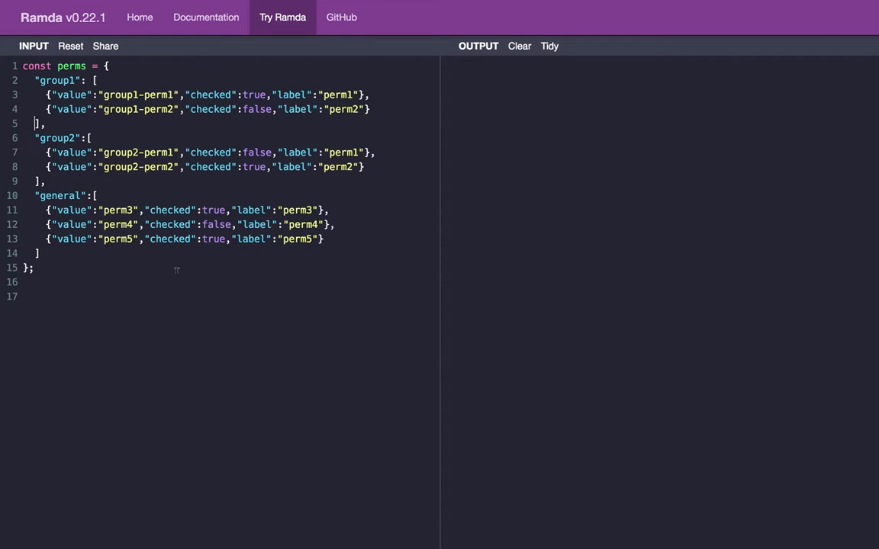
pyautogui.moveTo(297, 386)
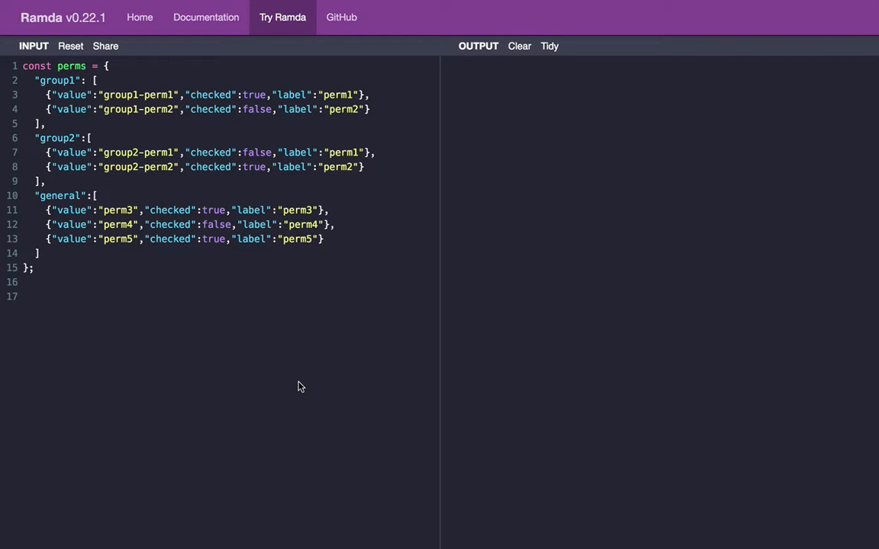
pyautogui.write('const fn =')
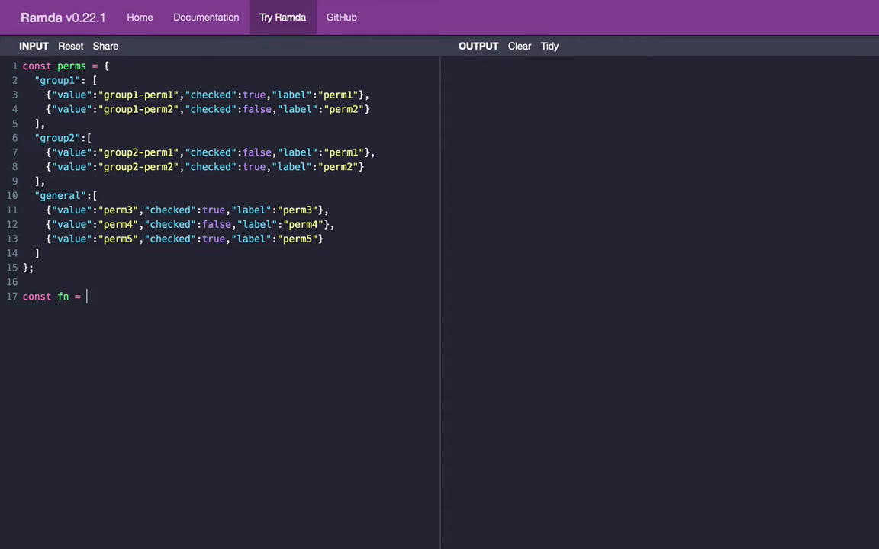
pyautogui.write('R.compose();')
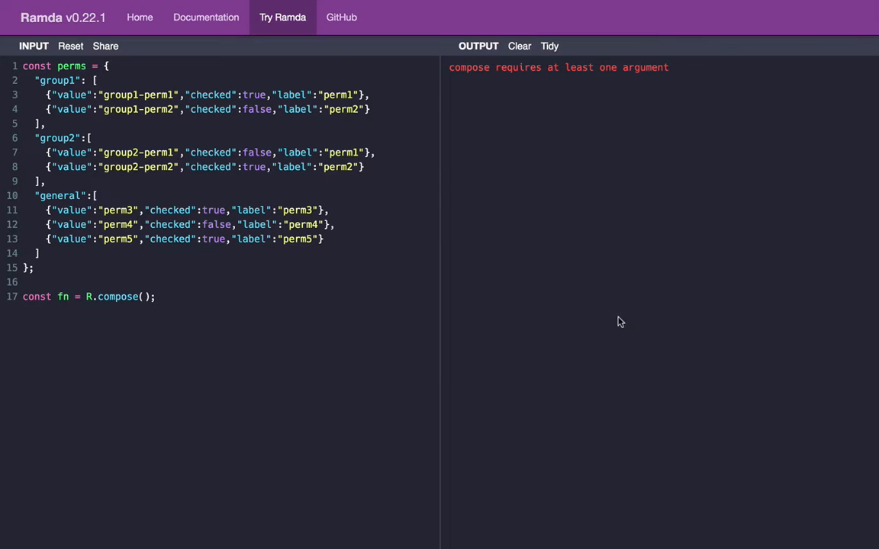
pyautogui.moveTo(568, 228)
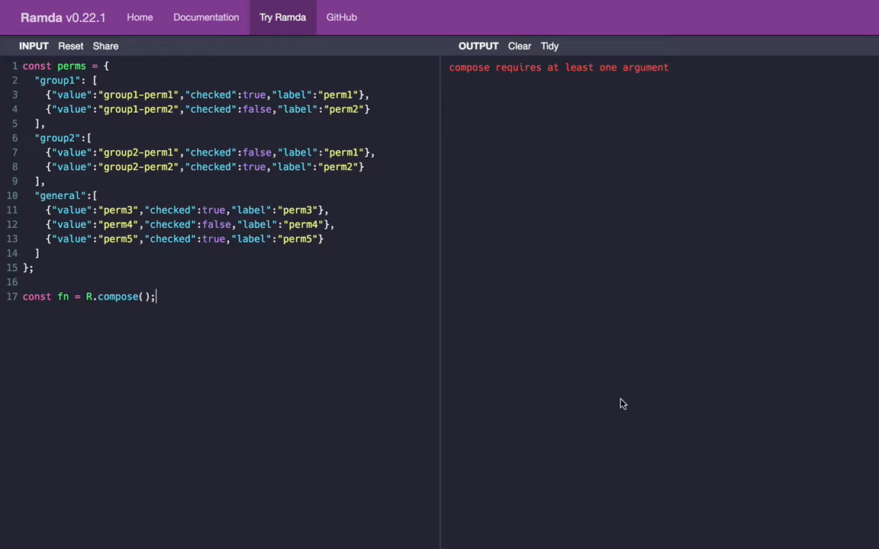
pyautogui.moveTo(126, 311)
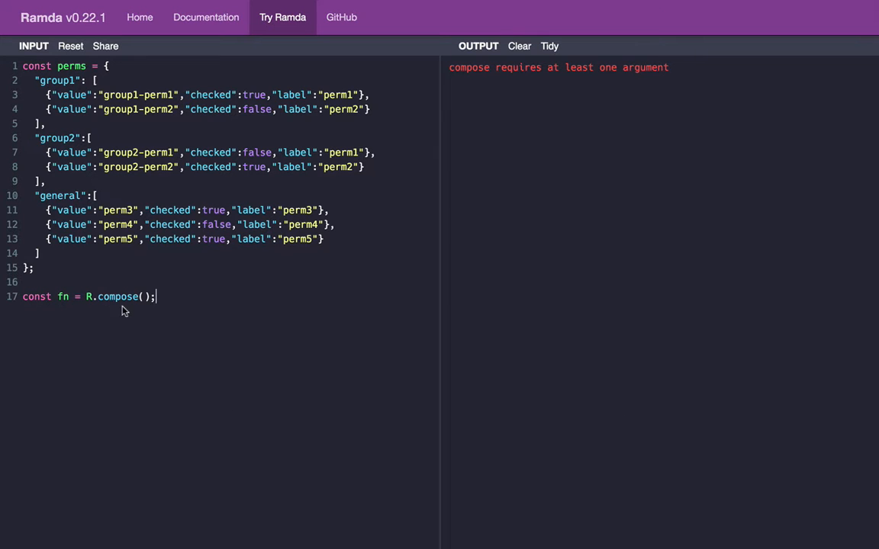
pyautogui.moveTo(522, 290)
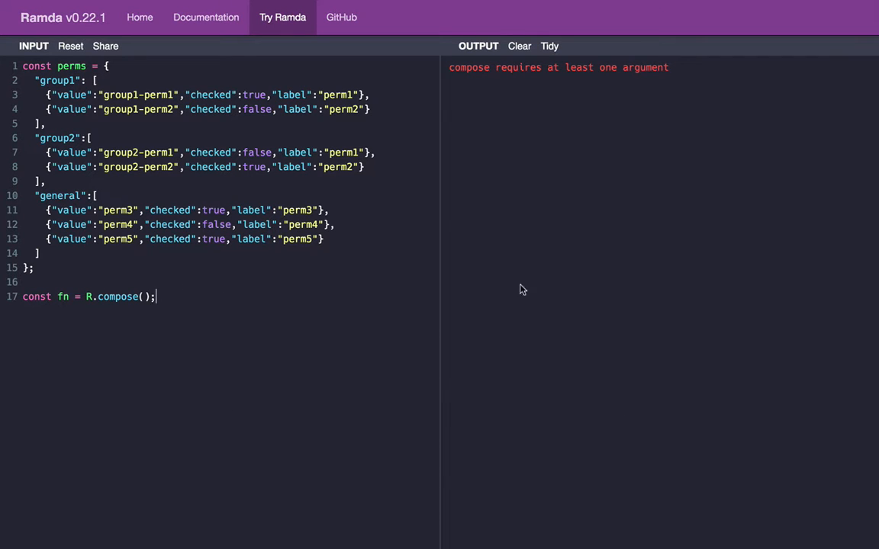
pyautogui.moveTo(519, 241)
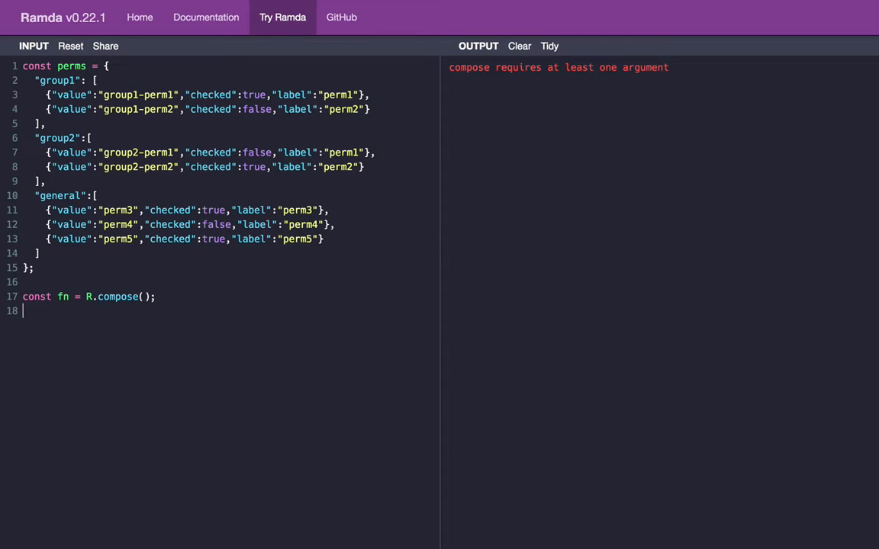
# Step: Fill the compose with R.toPairs and run fn(perms) to get [group, checklist] pairs
pyautogui.write('R.toPairs')
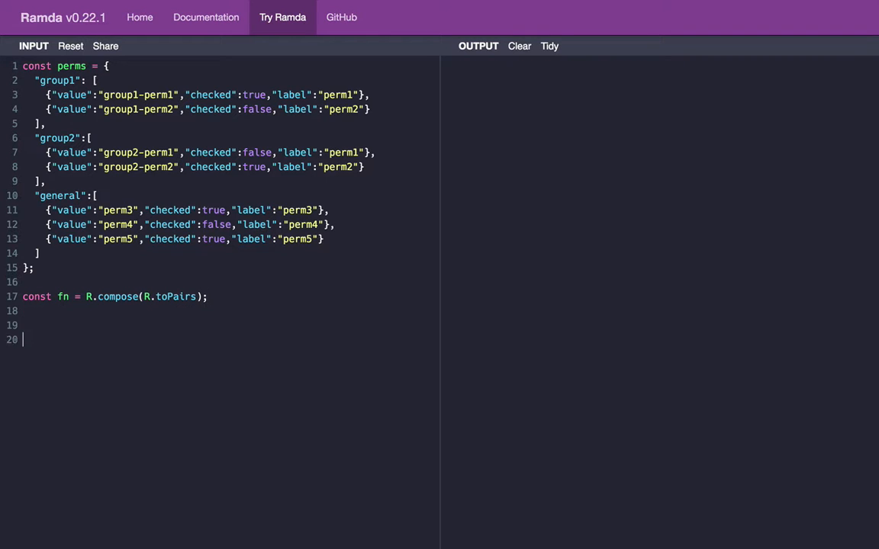
pyautogui.write('fn)[e]')
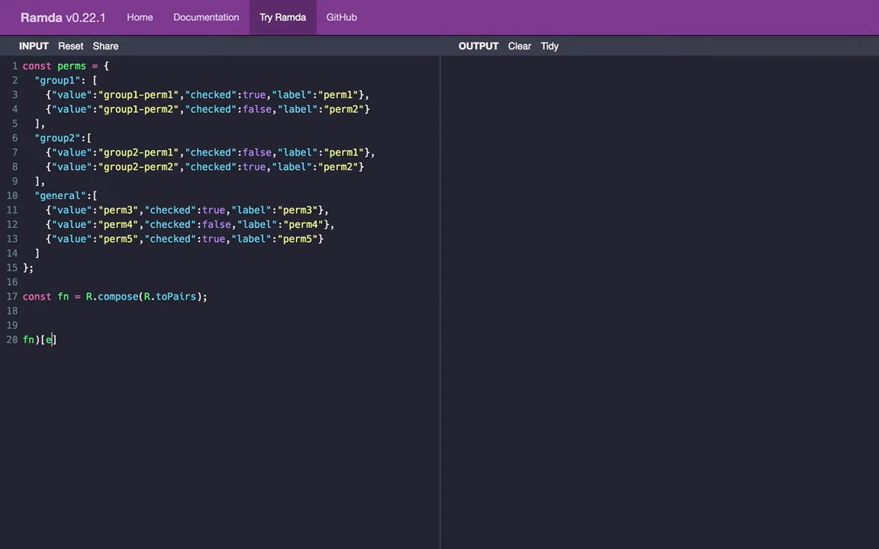
pyautogui.write('perms);;')
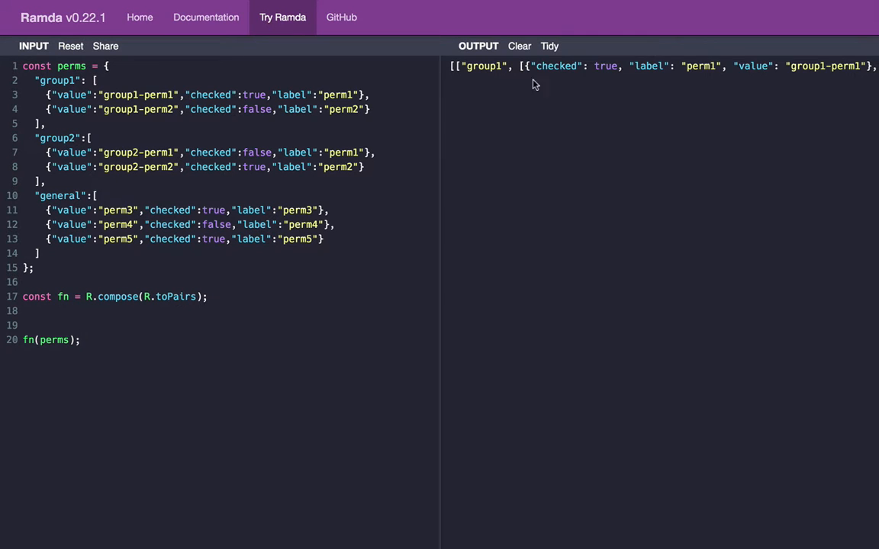
# Step: Tidy the output so group1, group2 and general show with their checklist objects
pyautogui.click(549, 46)
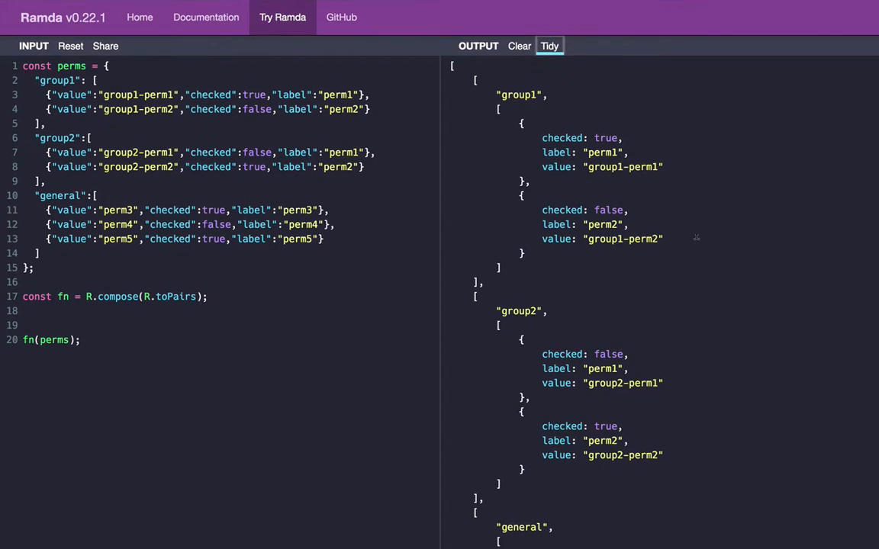
pyautogui.moveTo(464, 359)
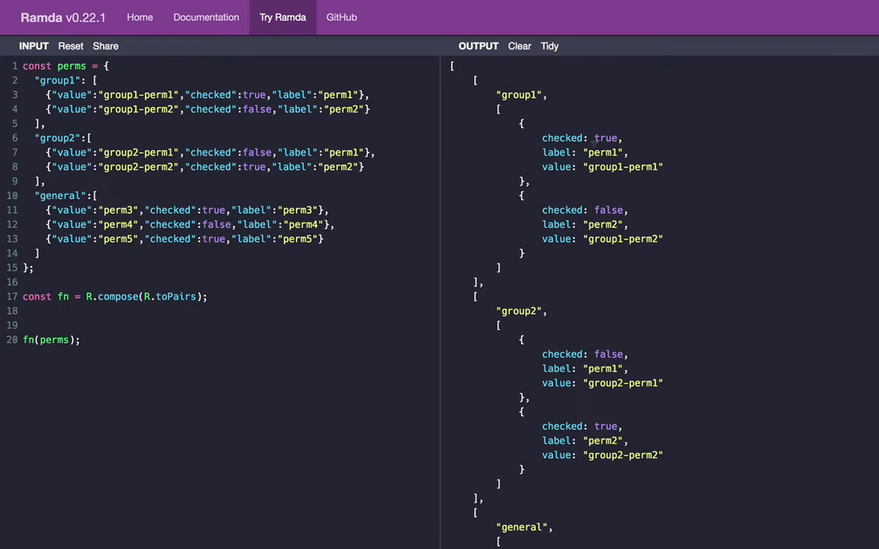
pyautogui.moveTo(496, 87)
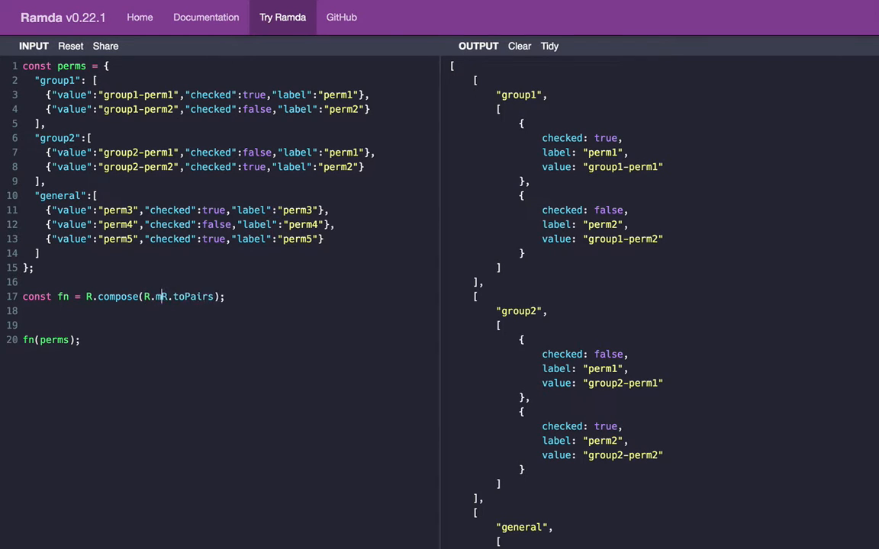
# Step: Add R.map(R.nth(1)) and R.flatten so the output is one flat array of checklist objects
pyautogui.write('ap(R),')
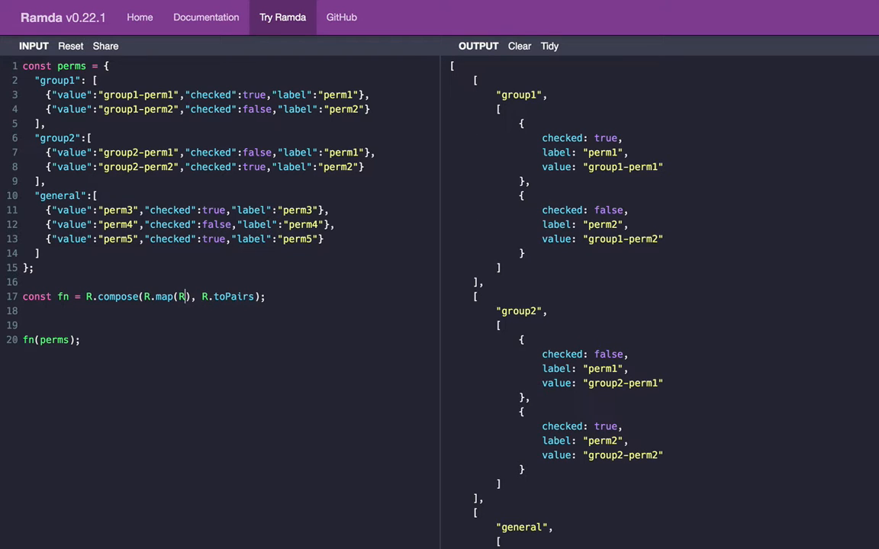
pyautogui.write('nth')
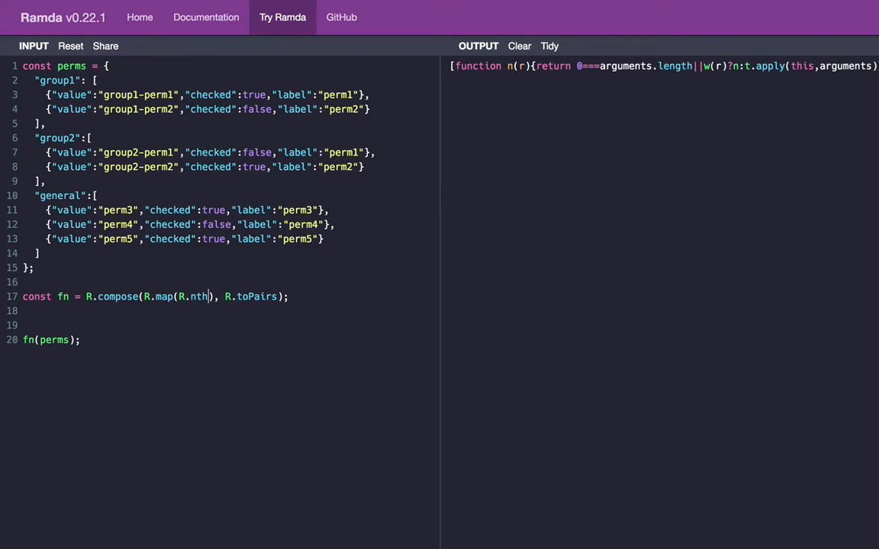
pyautogui.write('1)')
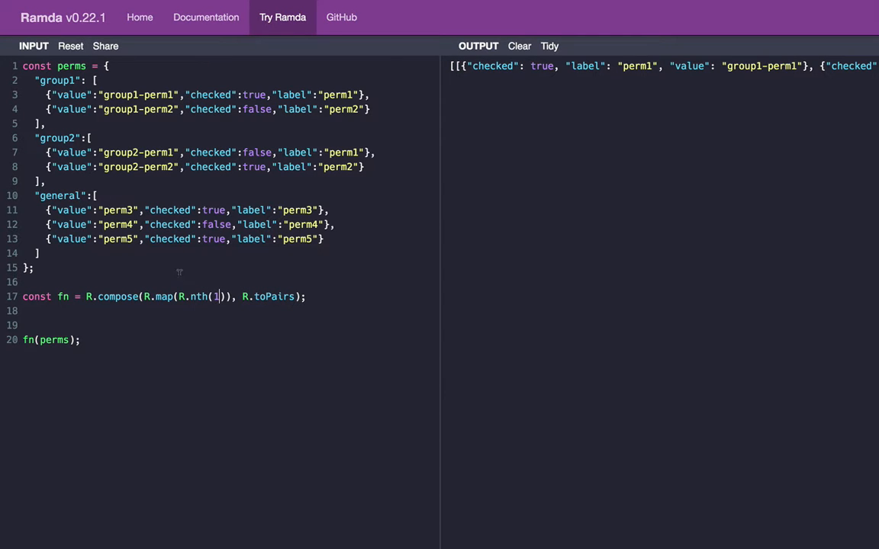
pyautogui.click(550, 45)
pyautogui.write('R.flatten, ')
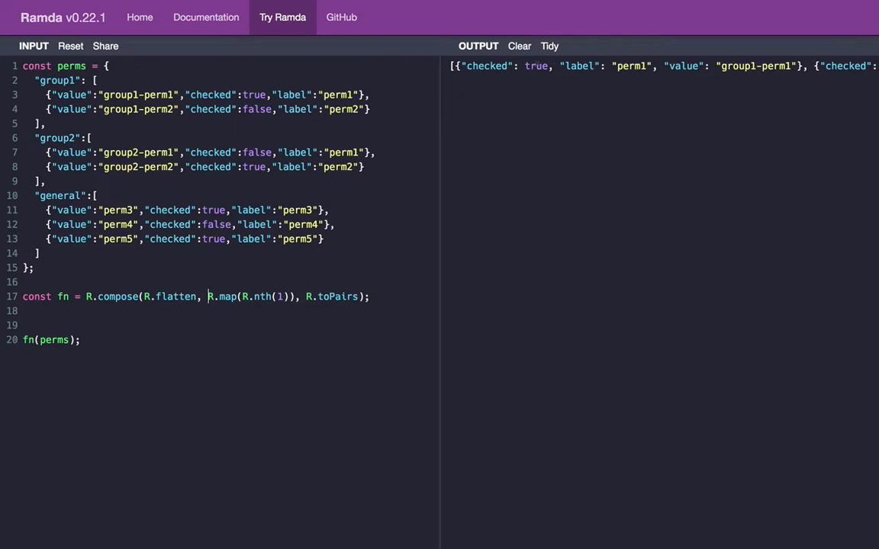
# Step: Tidy the flat array output and lay out R.compose with one function per line
pyautogui.click(550, 46)
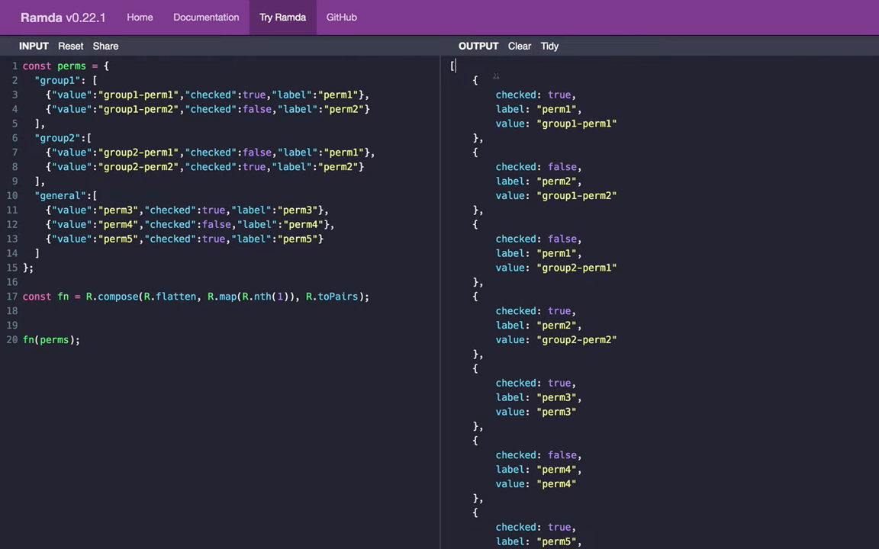
pyautogui.scroll(-3)
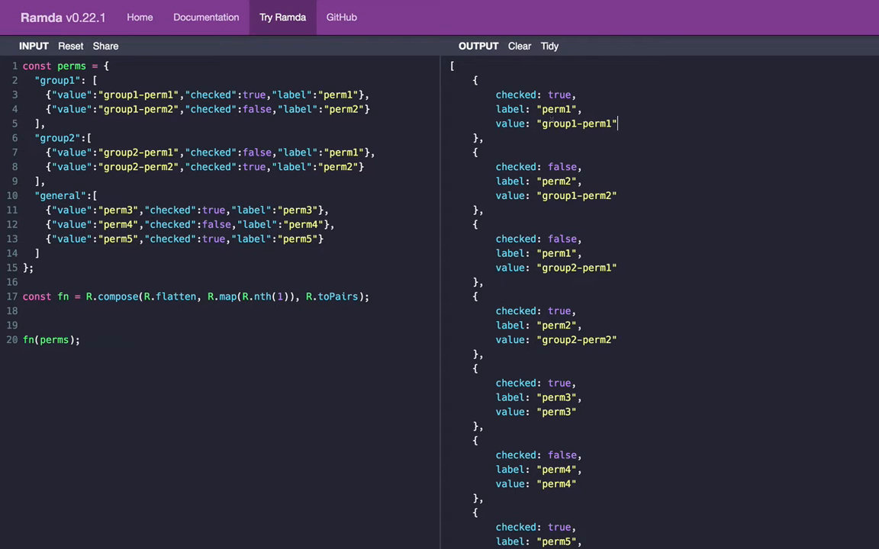
pyautogui.doubleClick(577, 123)
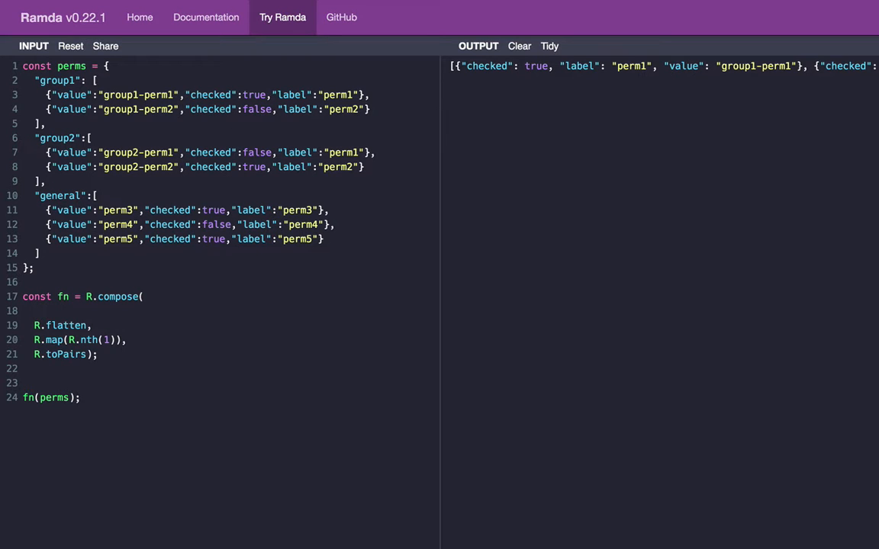
# Step: Prepend R.map(p => ({ [p.value]: p.checked })) so each permission becomes a value-to-checked object
pyautogui.write('R.map(),')
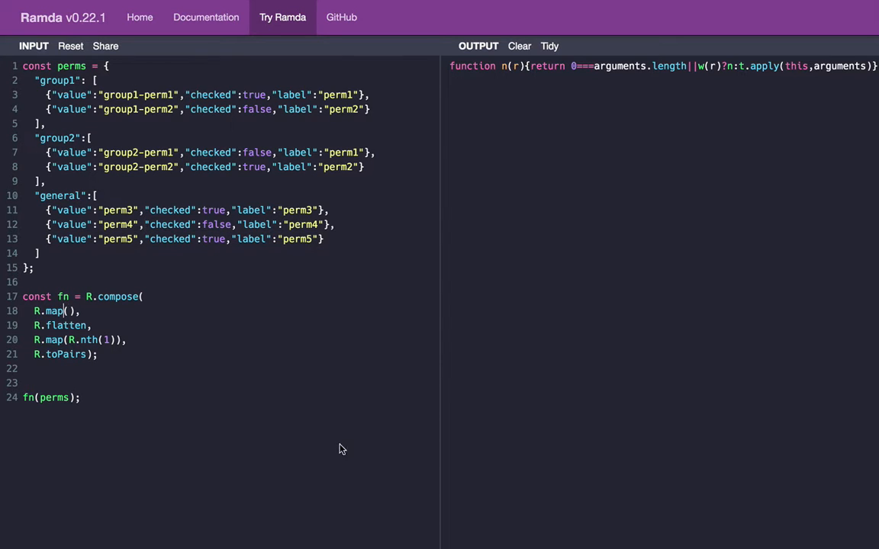
pyautogui.write('perm')
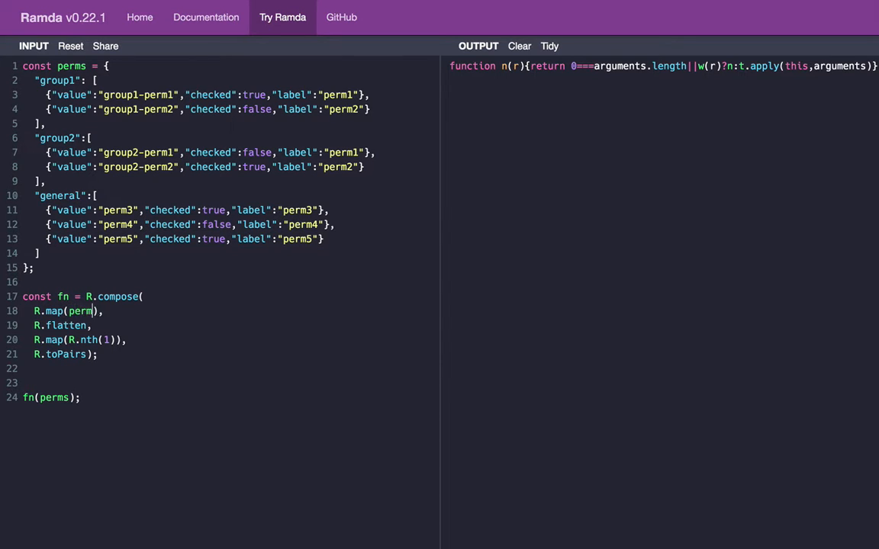
pyautogui.write('p =>')
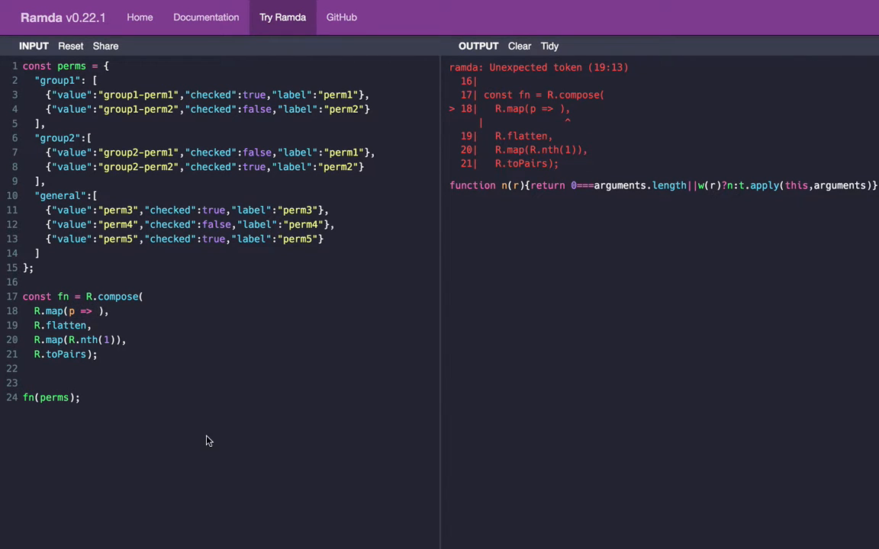
pyautogui.write('({})')
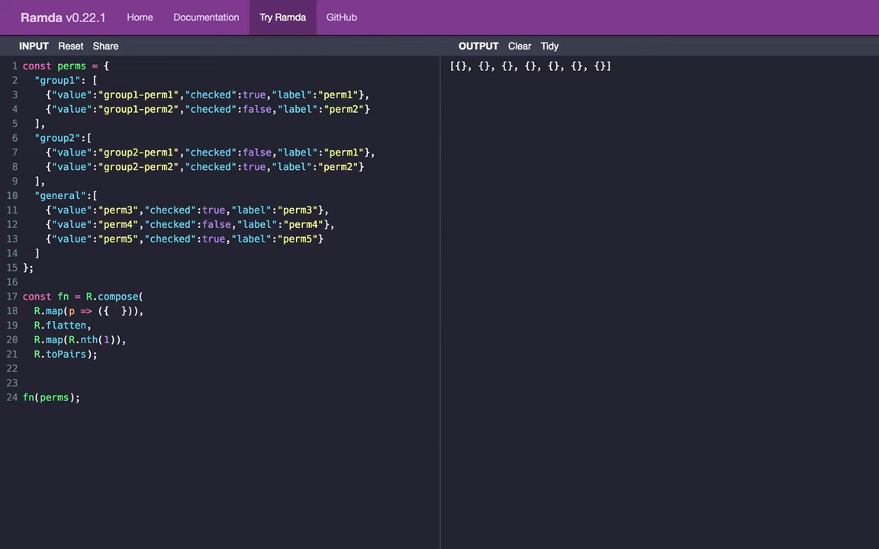
pyautogui.write('[]:')
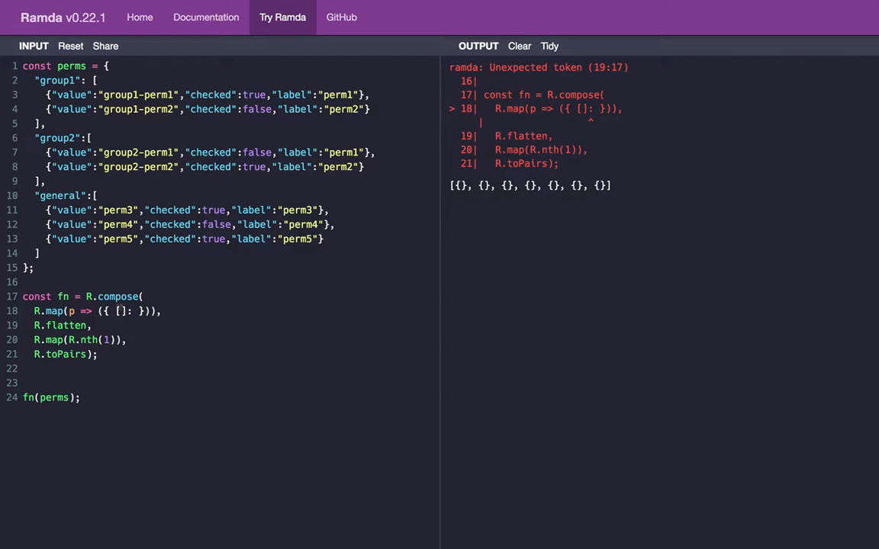
pyautogui.moveTo(220, 433)
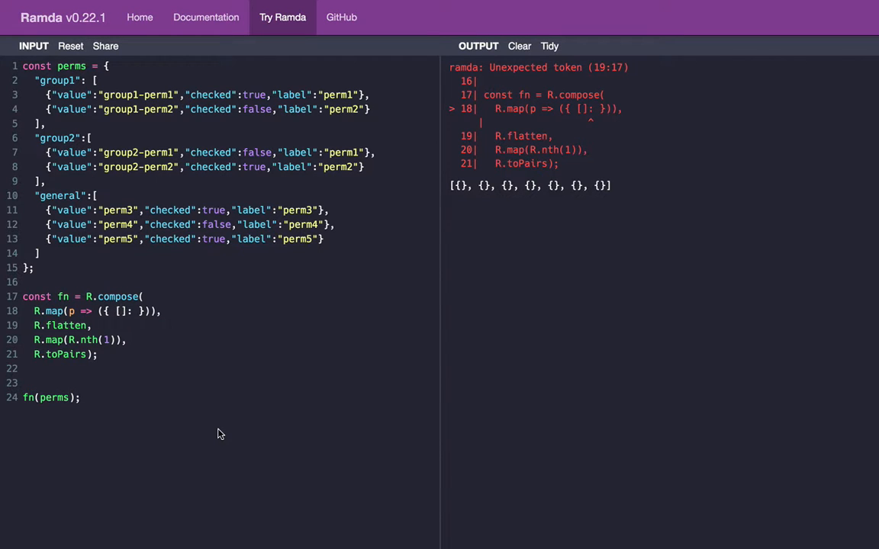
pyautogui.write('p.value')
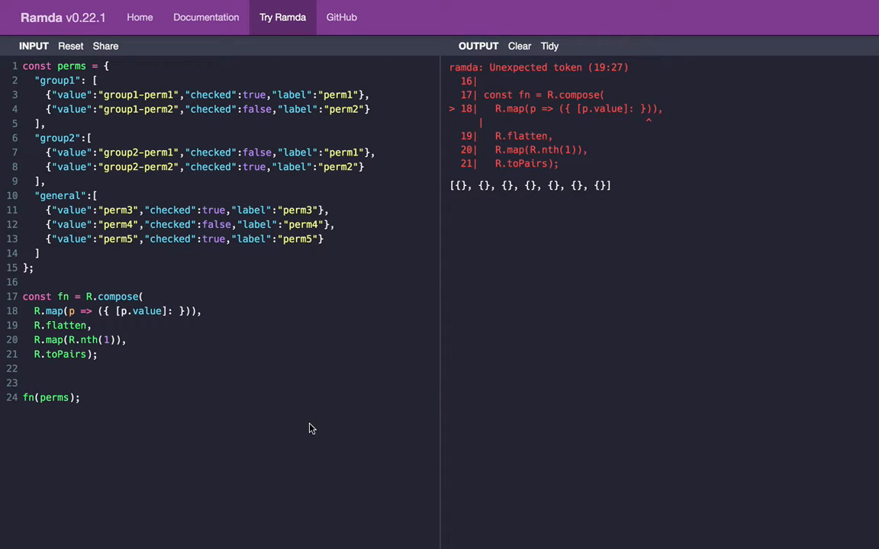
pyautogui.write('p.checked')
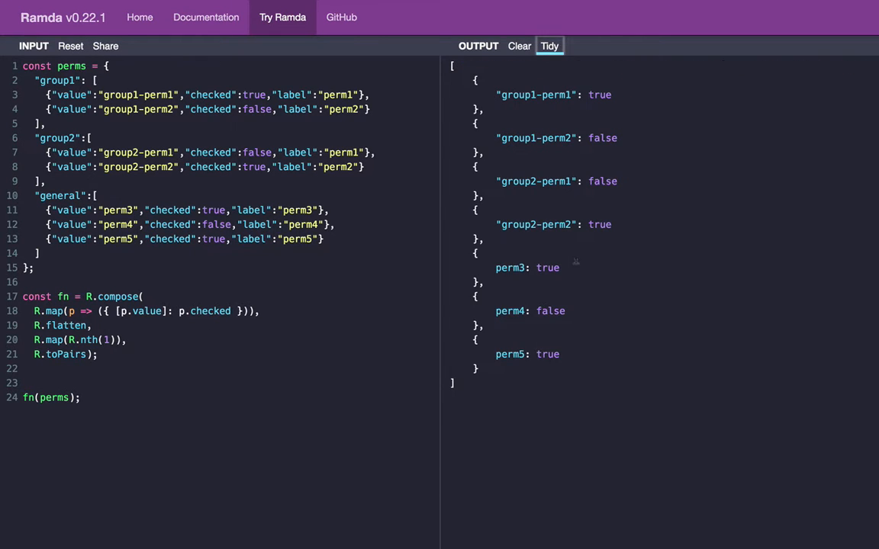
pyautogui.moveTo(552, 367)
pyautogui.write('R.mergeAll,')
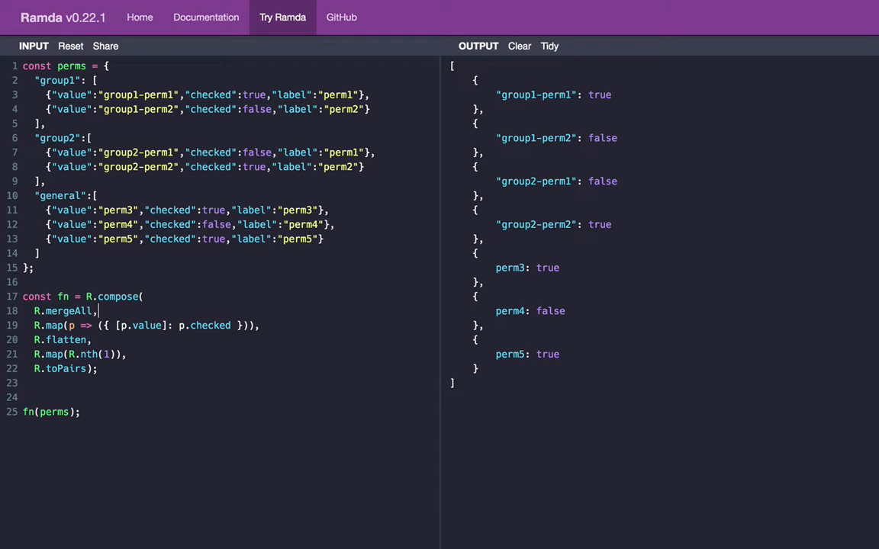
# Step: Tidy the merged result into a formatted object of all seven permission flags
pyautogui.click(549, 46)
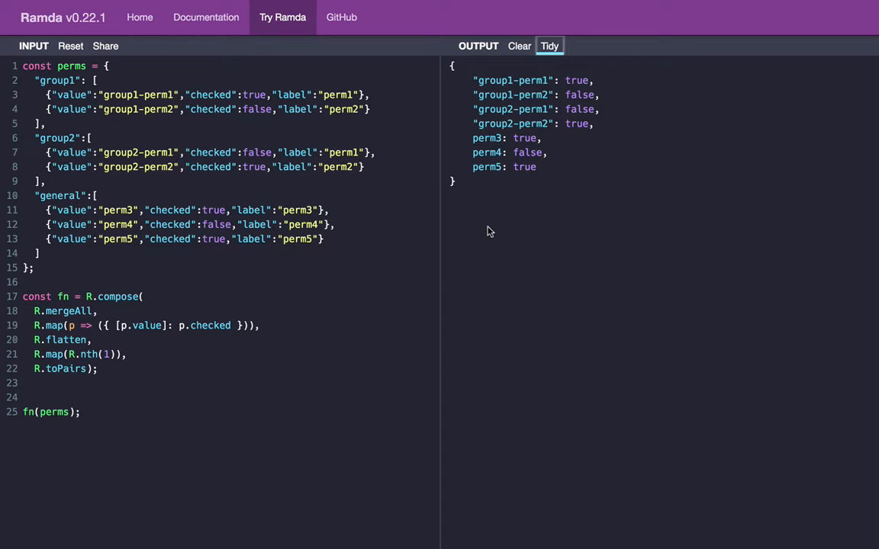
pyautogui.moveTo(523, 232)
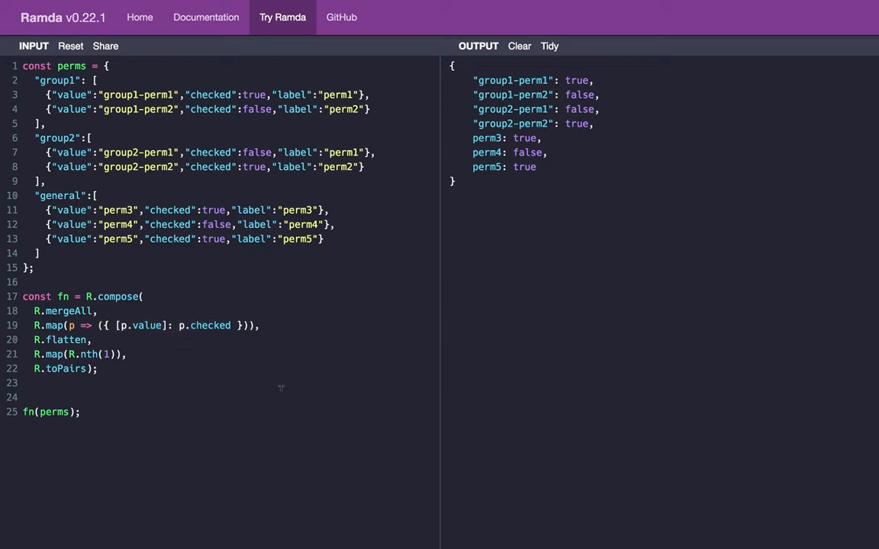
# Step: Toggle Tidy off to show the merged permission object on one compact line
pyautogui.click(550, 46)
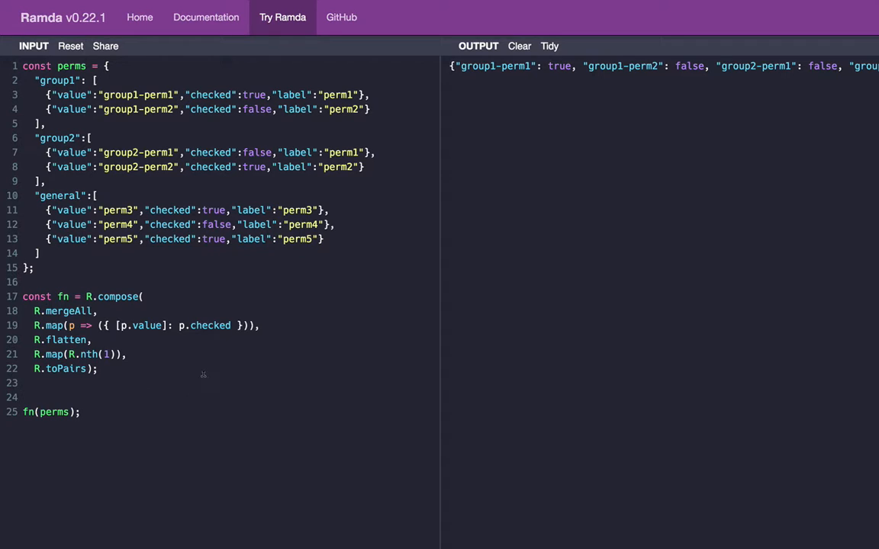
pyautogui.moveTo(356, 319)
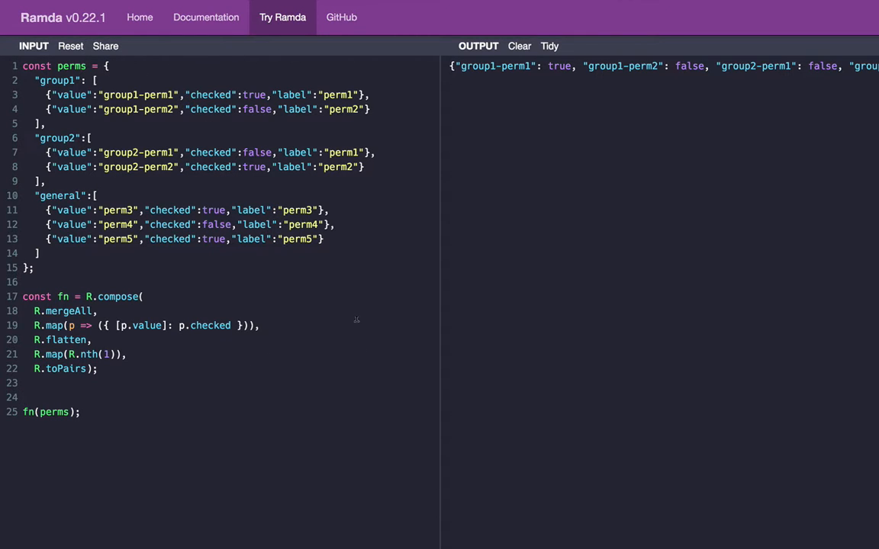
pyautogui.moveTo(479, 348)
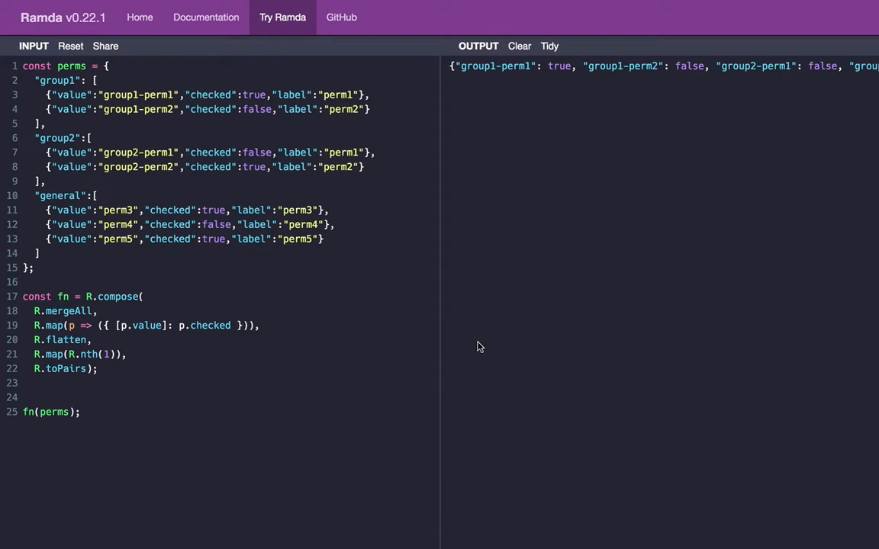